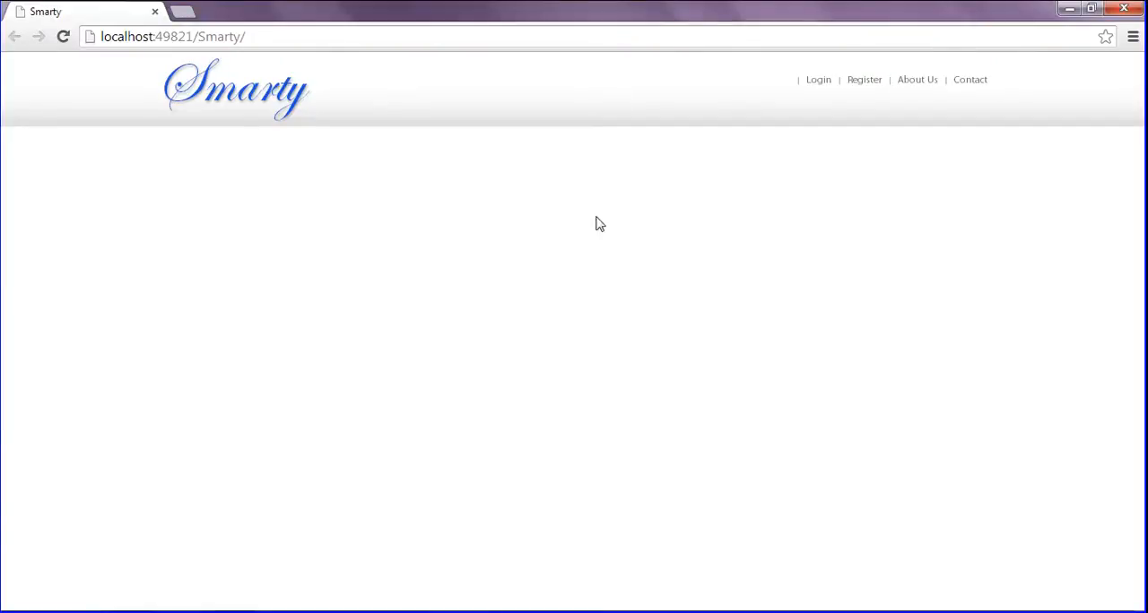
{"action": "mouse_move", "coordinate": [972, 276]}
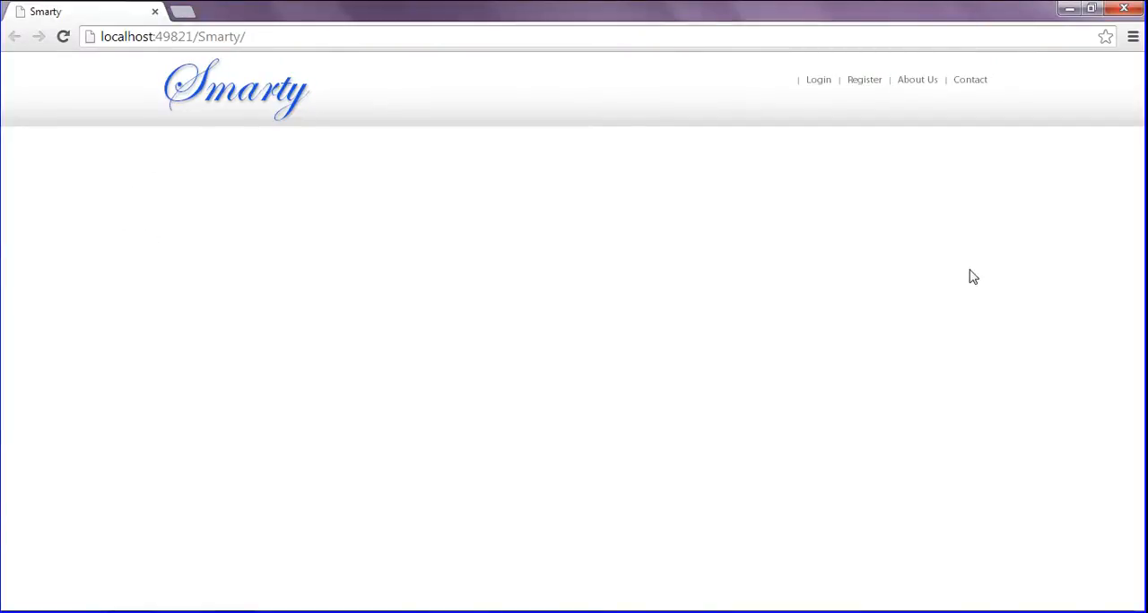
{"action": "mouse_move", "coordinate": [613, 506]}
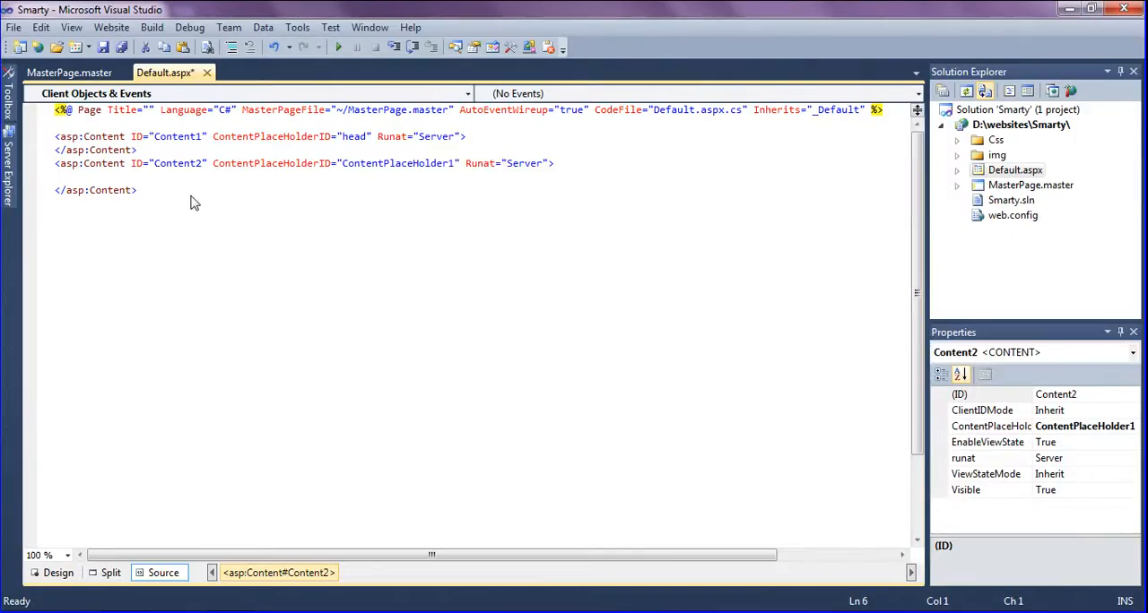
{"action": "mouse_move", "coordinate": [314, 262]}
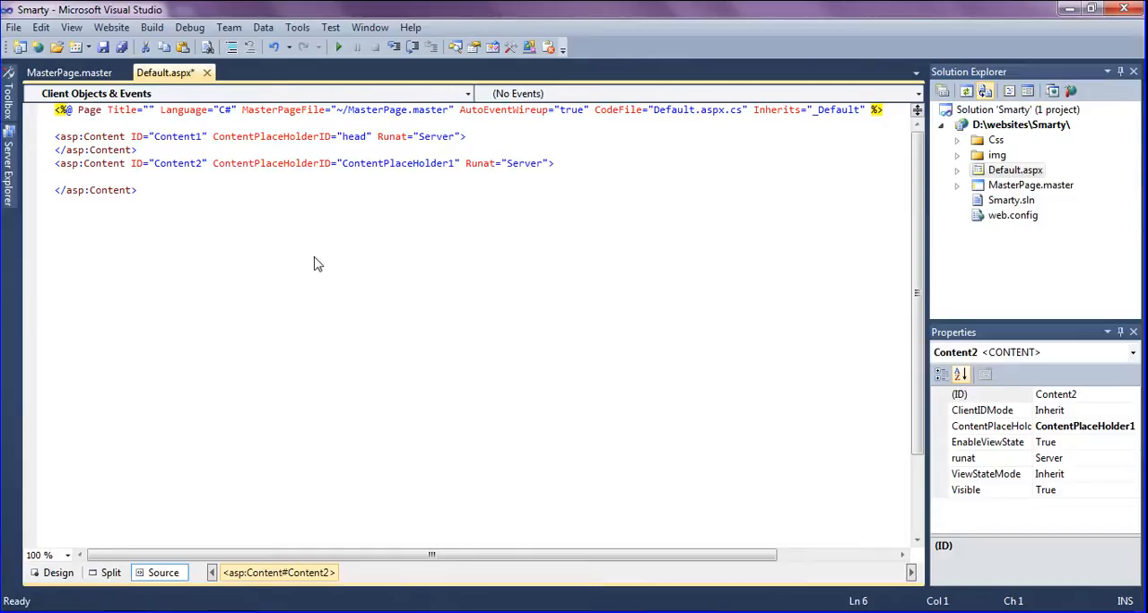
Step: Save the Default.aspx page with its two empty content placeholders
{"action": "key", "text": "ctrl+s"}
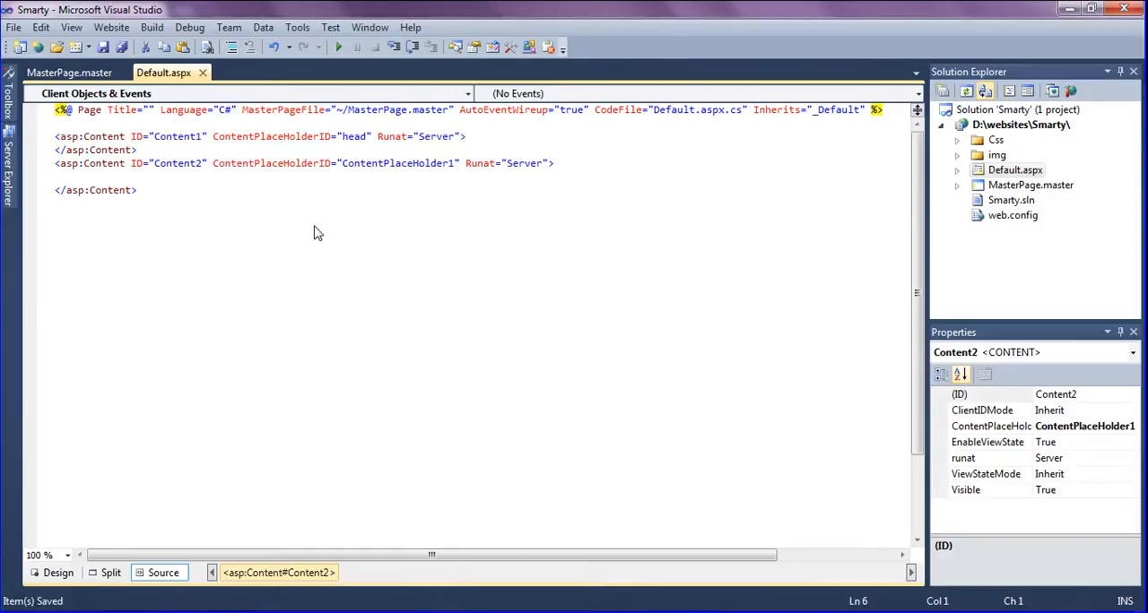
{"action": "mouse_move", "coordinate": [242, 147]}
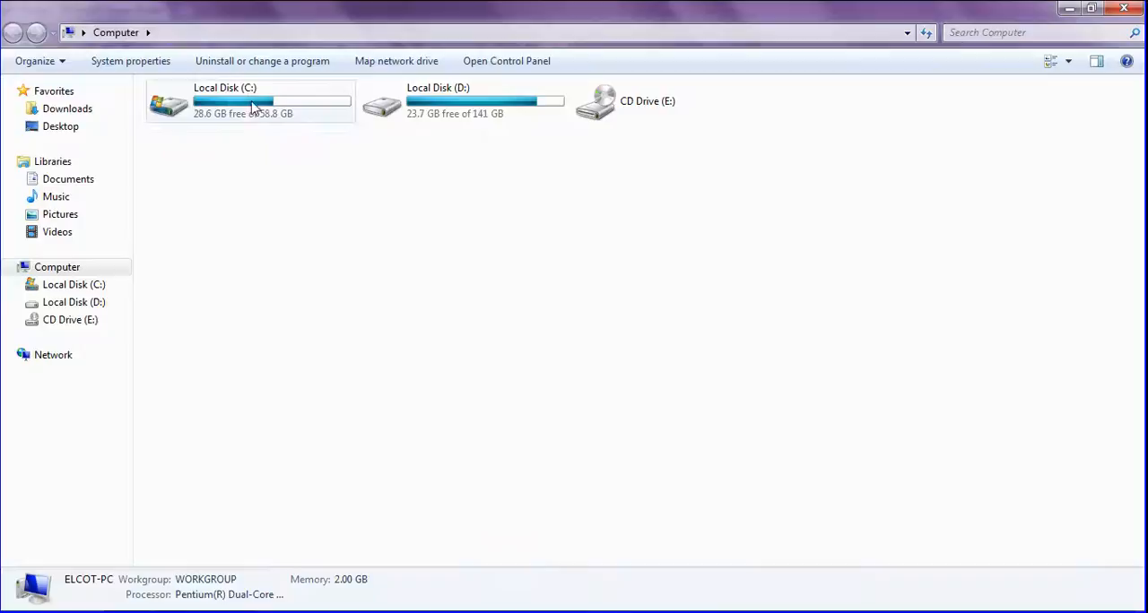
Step: Pick the engine1 and data1 folders from C:\Wowslider and take them to the website
{"action": "double_click", "coordinate": [251, 101]}
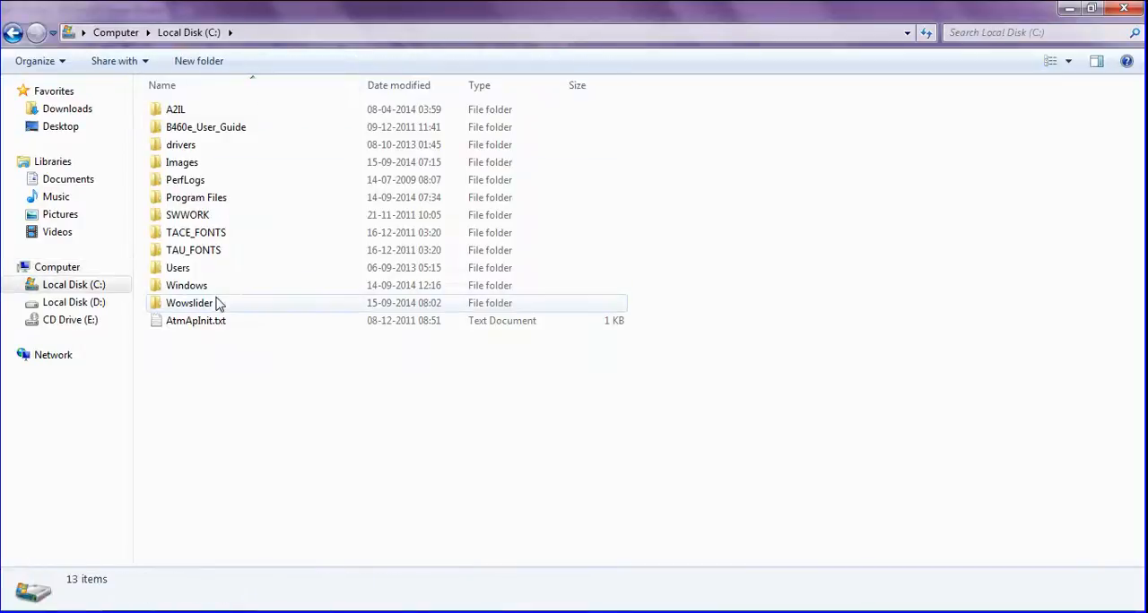
{"action": "double_click", "coordinate": [190, 301]}
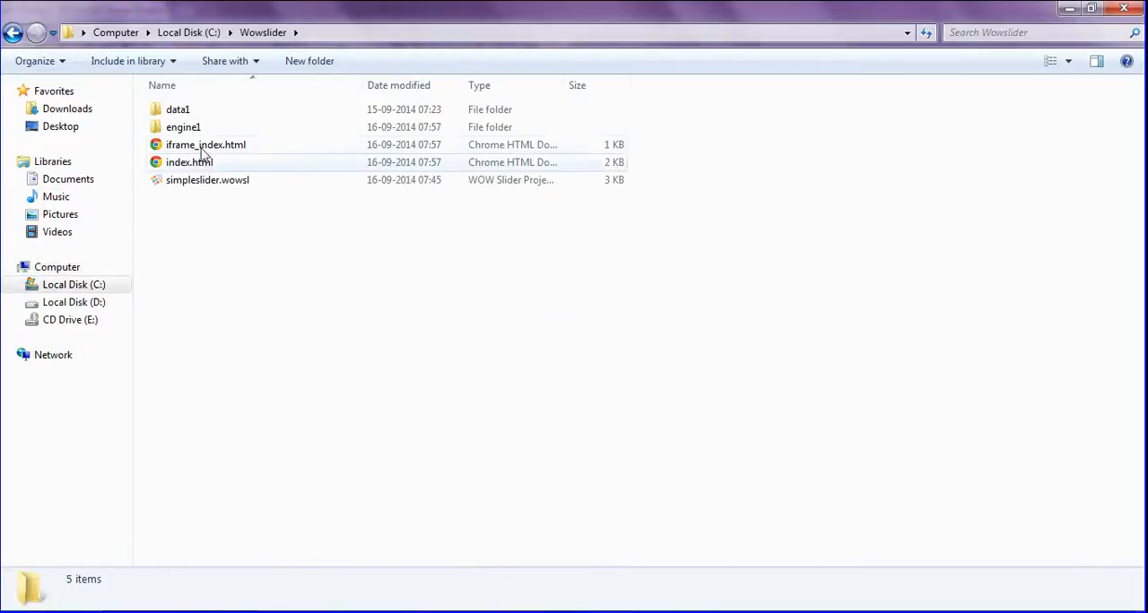
{"action": "left_click", "coordinate": [183, 125]}
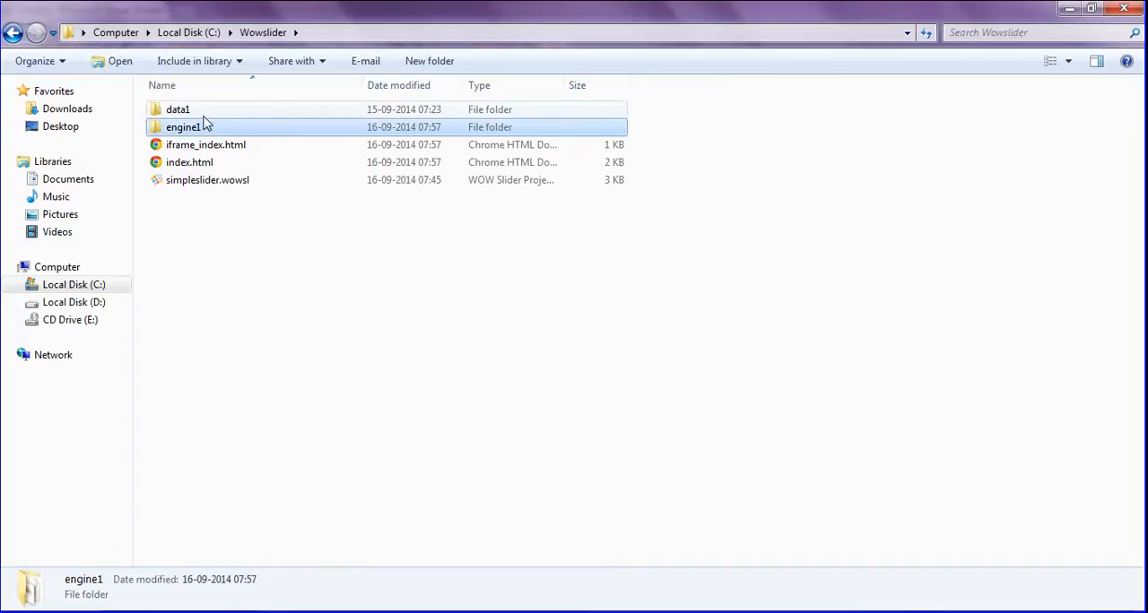
{"action": "left_click", "coordinate": [178, 109]}
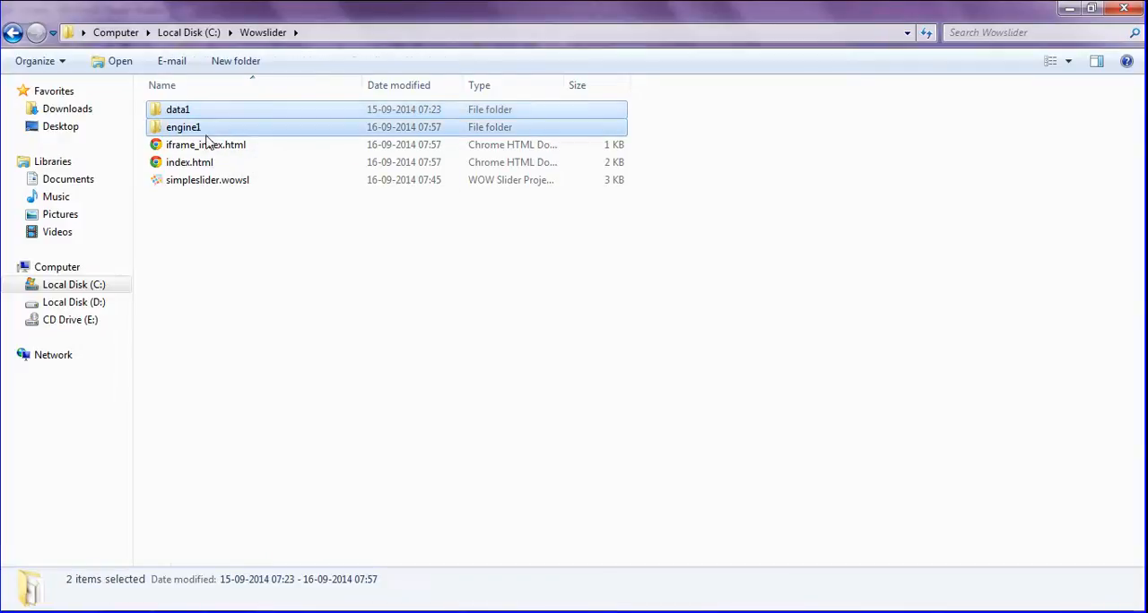
{"action": "left_click_drag", "start_coordinate": [183, 126], "coordinate": [247, 251]}
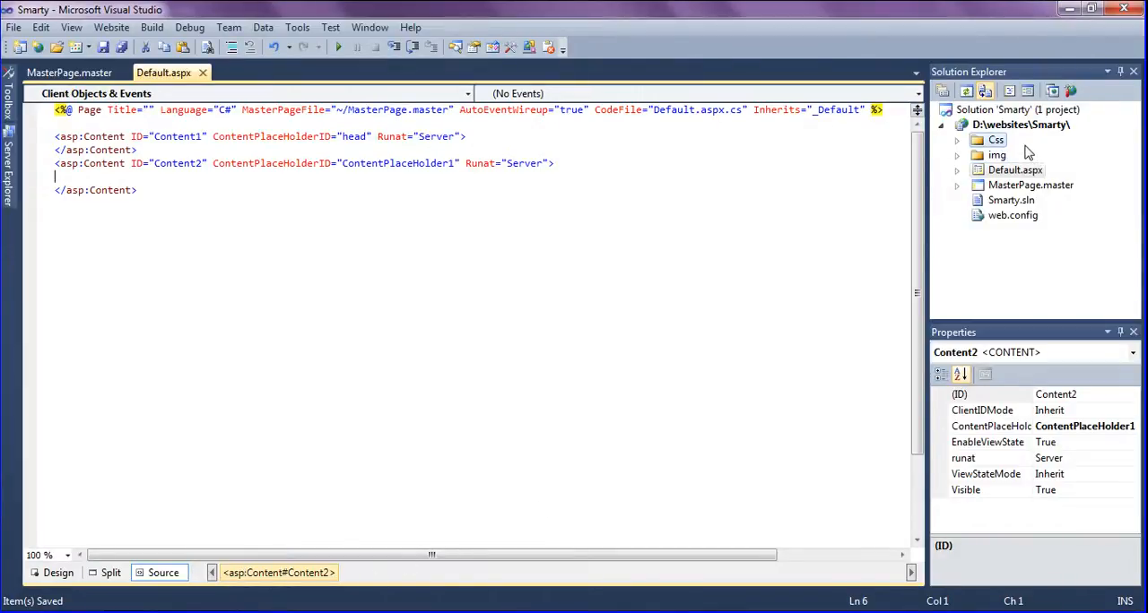
Step: Choose the Smarty website project node as the destination for data1 and engine1
{"action": "left_click", "coordinate": [1019, 125]}
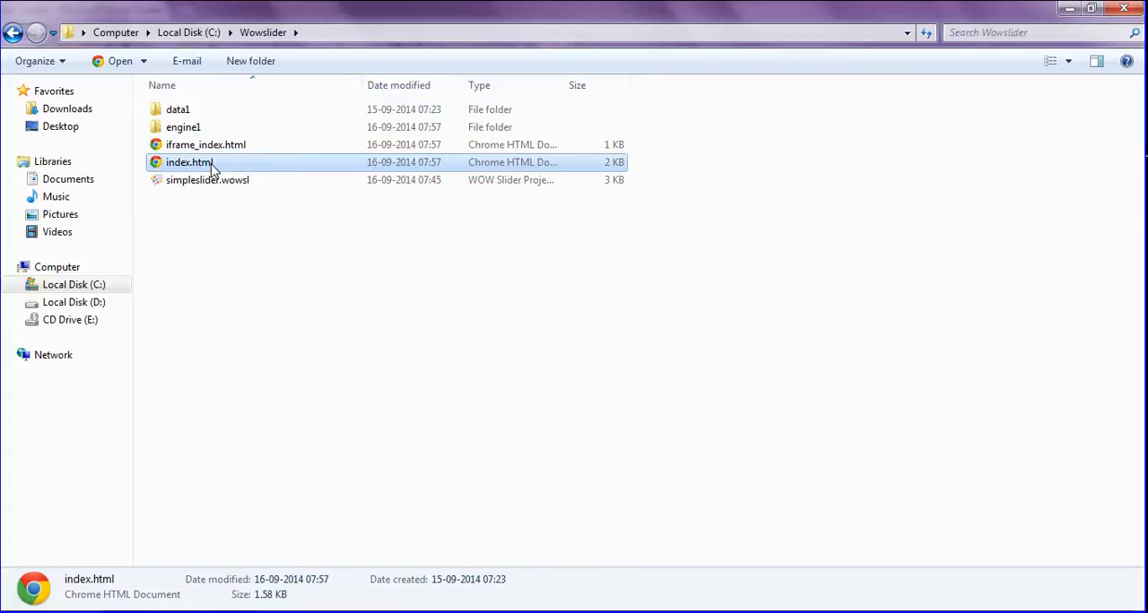
Step: Edit index.html from C:\Wowslider with Notepad++
{"action": "right_click", "coordinate": [190, 164]}
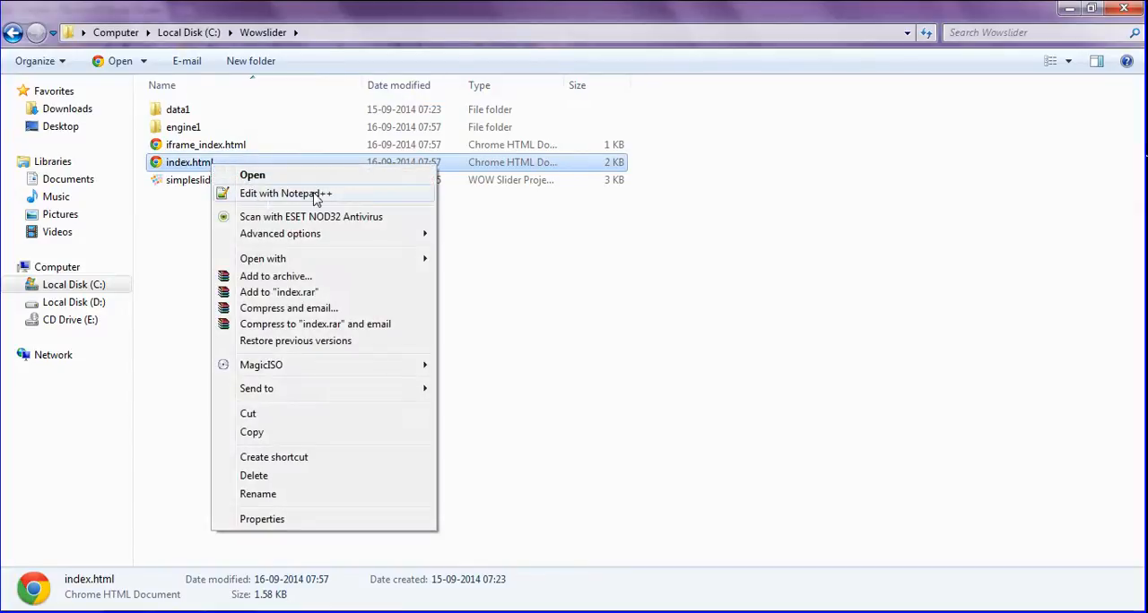
{"action": "mouse_move", "coordinate": [380, 267]}
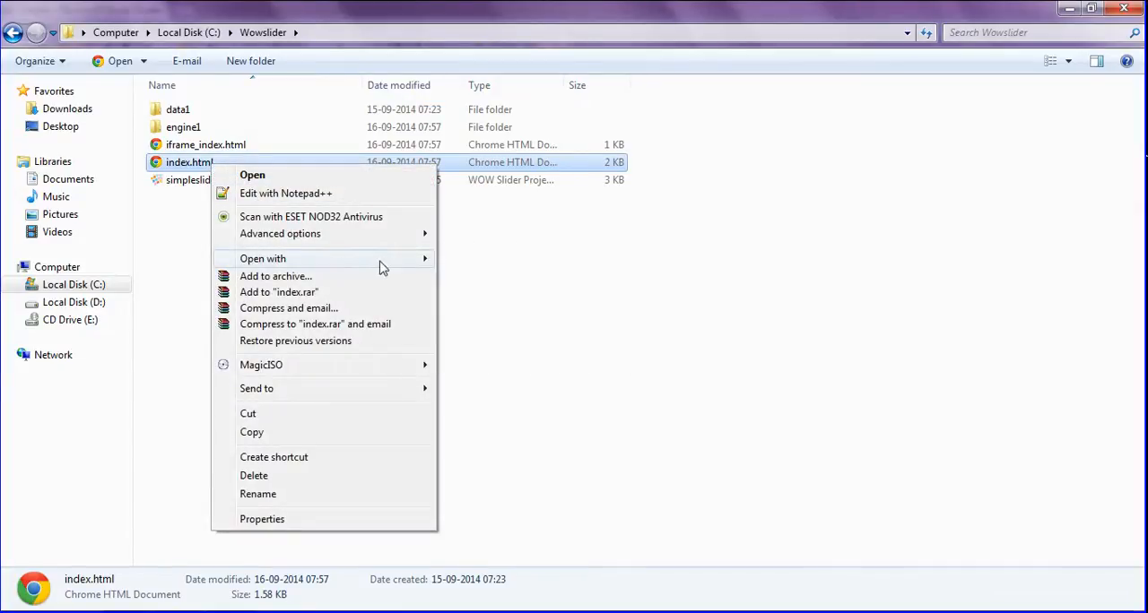
{"action": "mouse_move", "coordinate": [297, 197]}
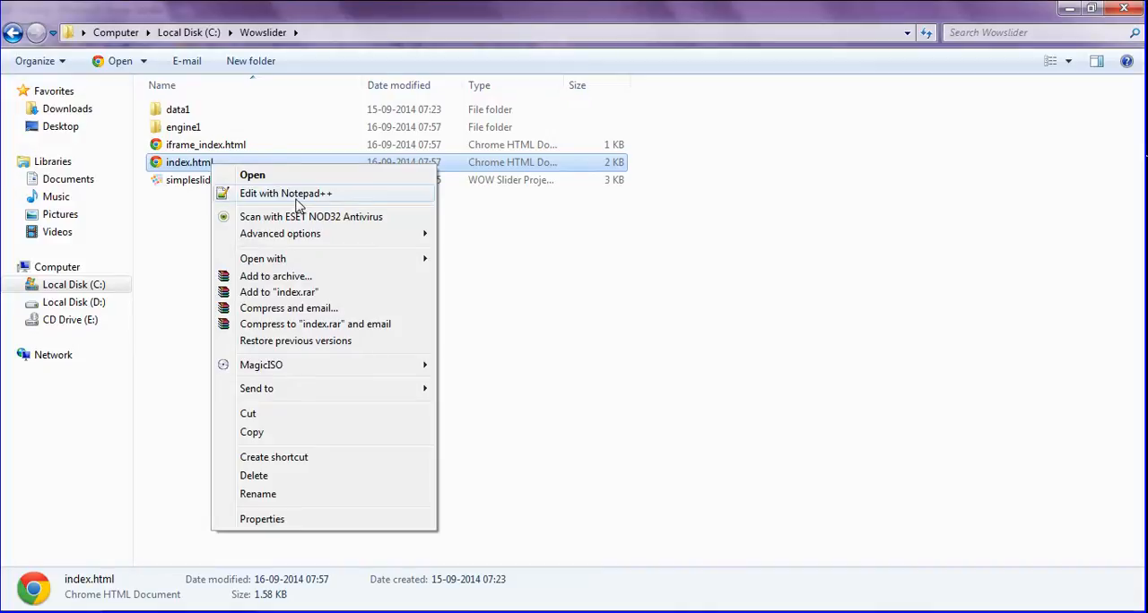
{"action": "left_click", "coordinate": [285, 194]}
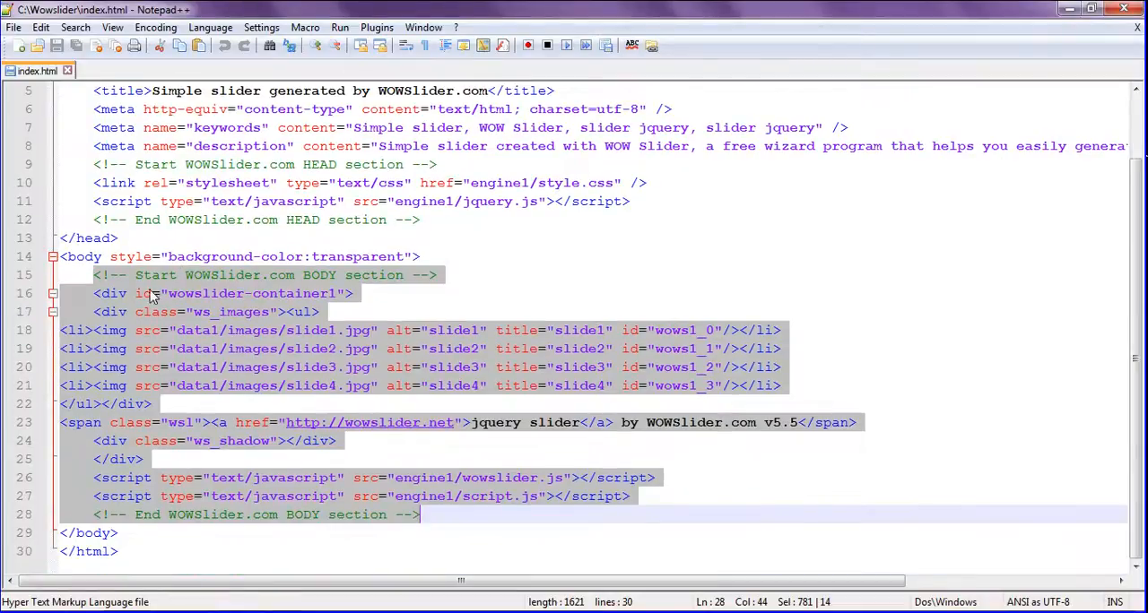
{"action": "mouse_move", "coordinate": [125, 287]}
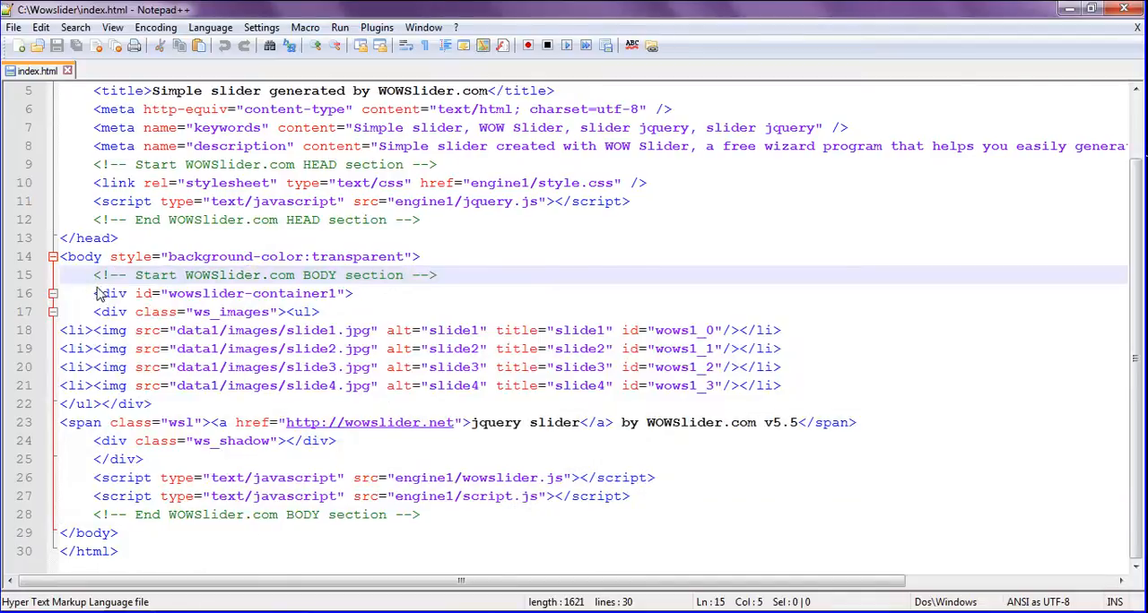
{"action": "mouse_move", "coordinate": [97, 283]}
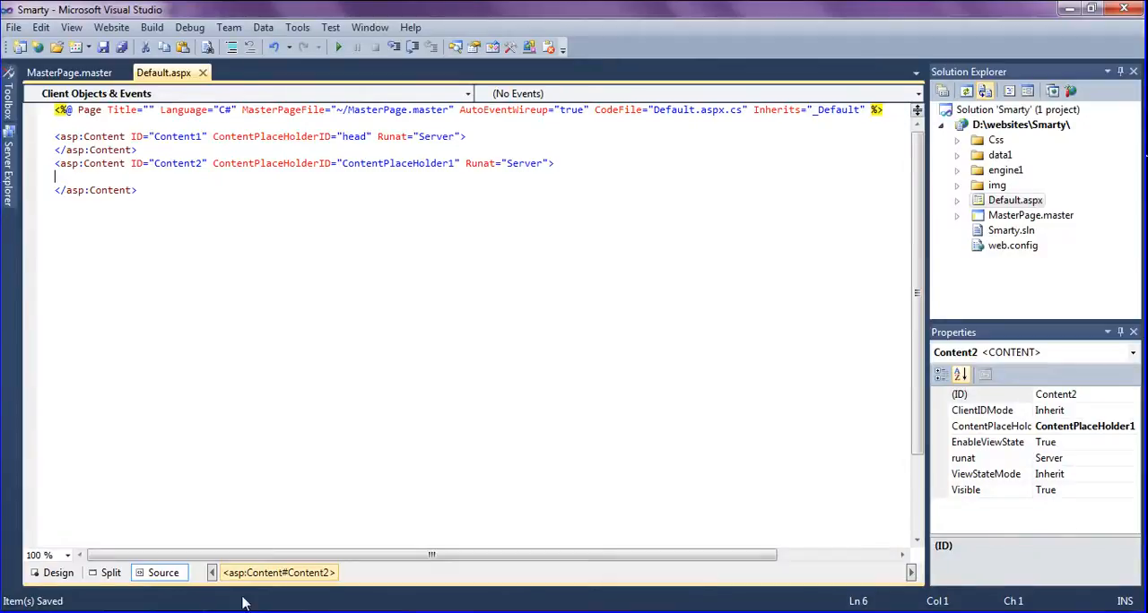
{"action": "mouse_move", "coordinate": [190, 215]}
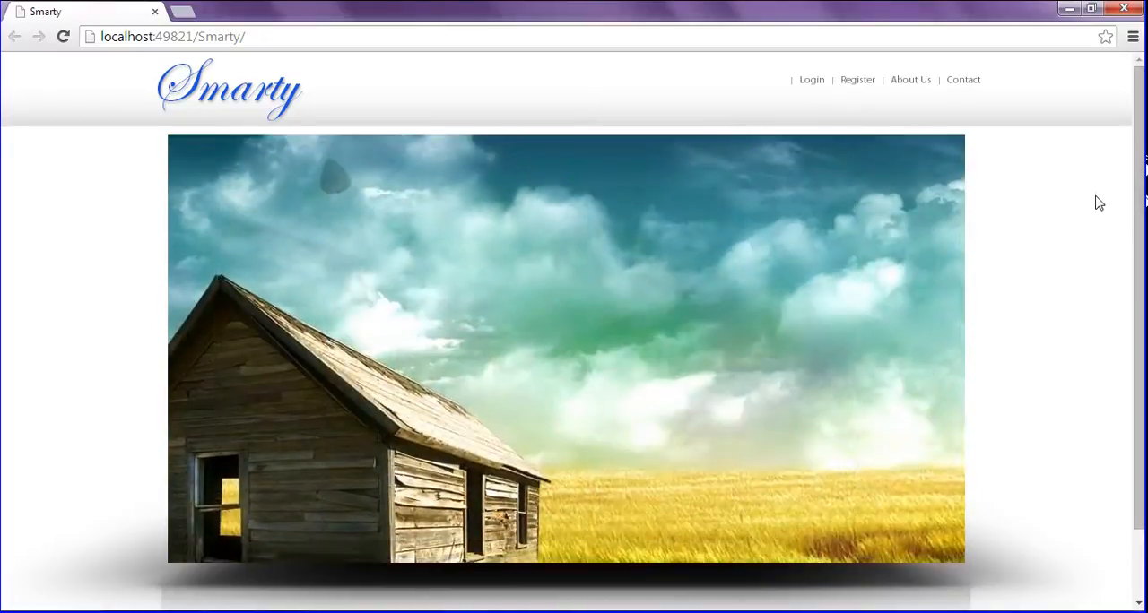
{"action": "mouse_move", "coordinate": [223, 203]}
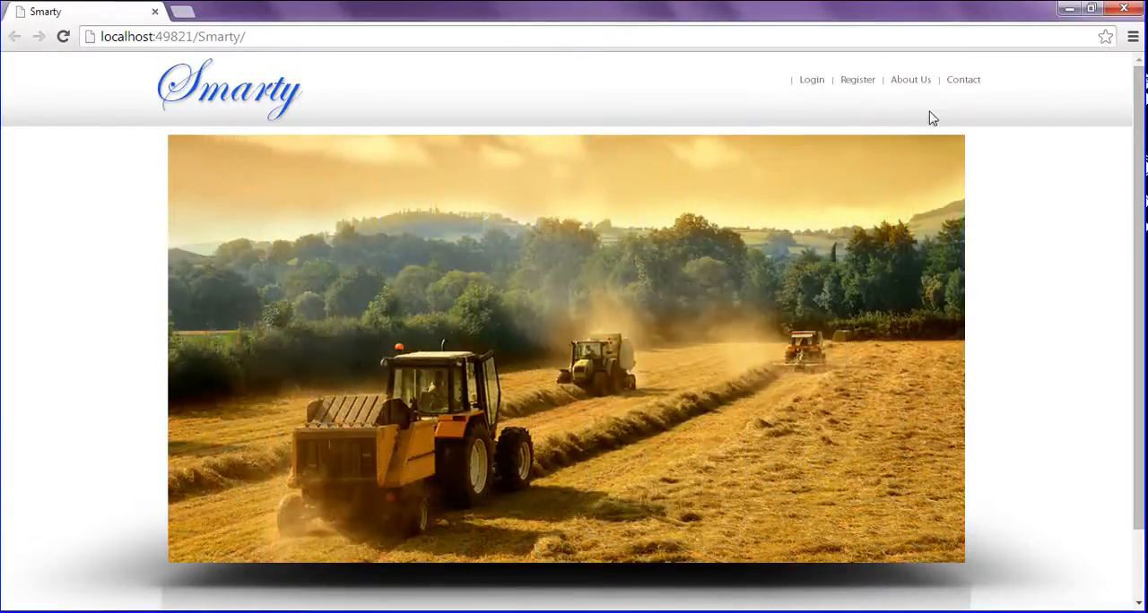
{"action": "mouse_move", "coordinate": [234, 125]}
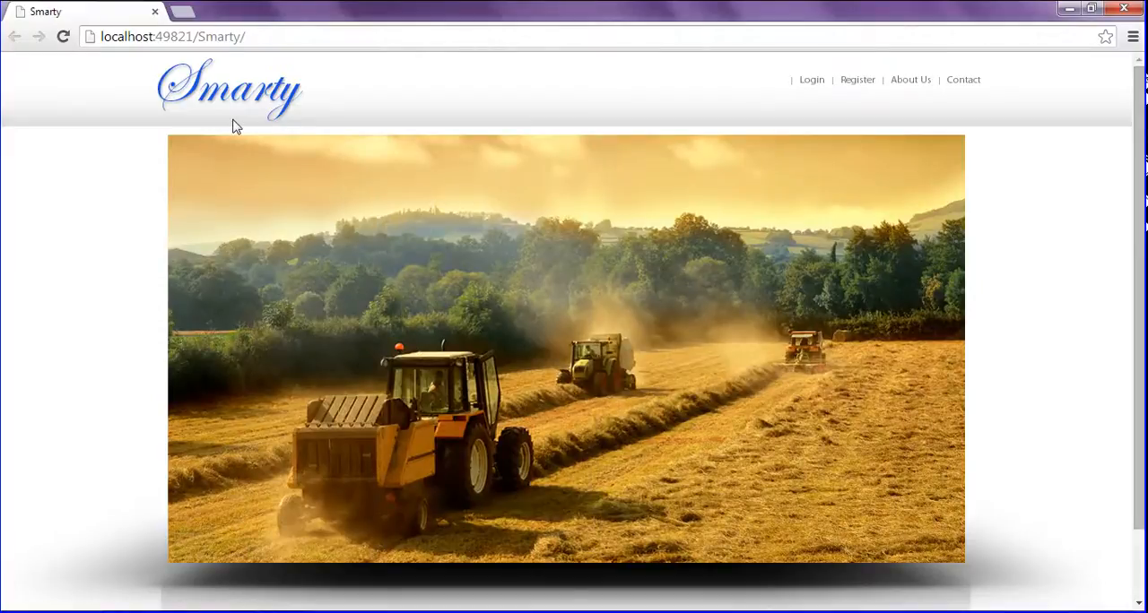